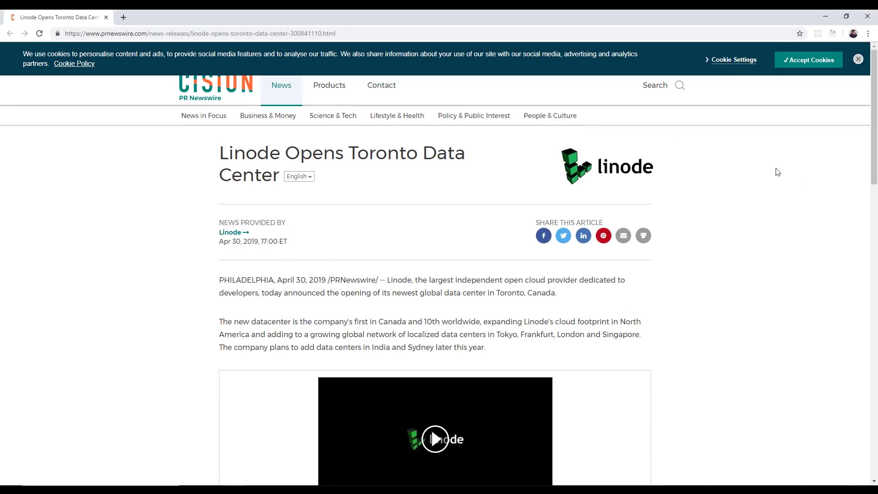
{"action": "mouse_move", "coordinate": [619, 257]}
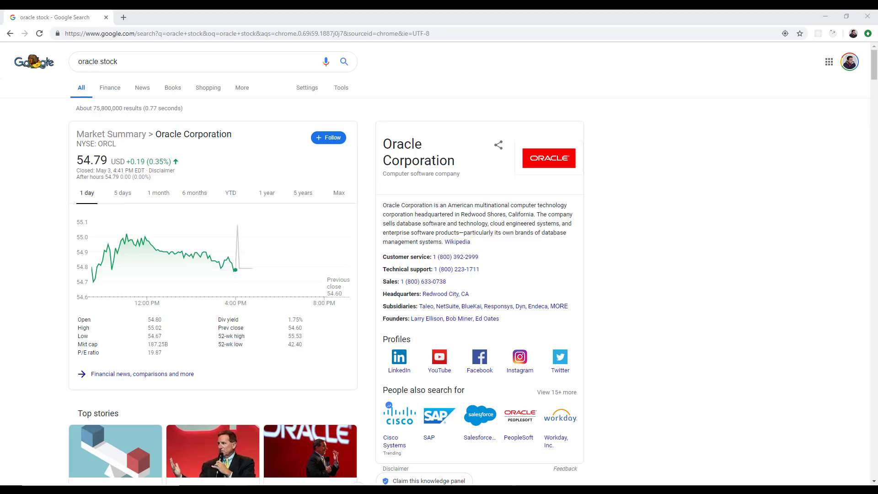
{"action": "mouse_move", "coordinate": [867, 75]}
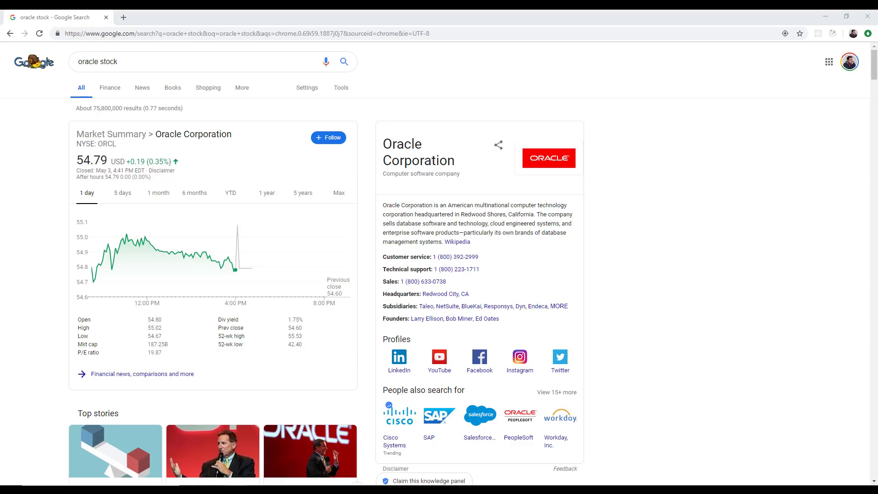
- Search for 'microsoft stock' to find the CNBC article on Microsoft's valuation
{"action": "type", "text": "microsoft stock"}
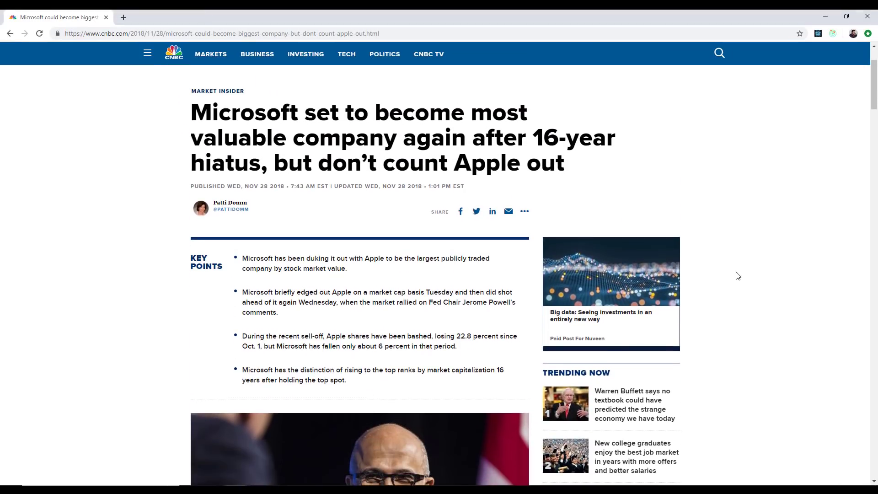
{"action": "mouse_move", "coordinate": [627, 254]}
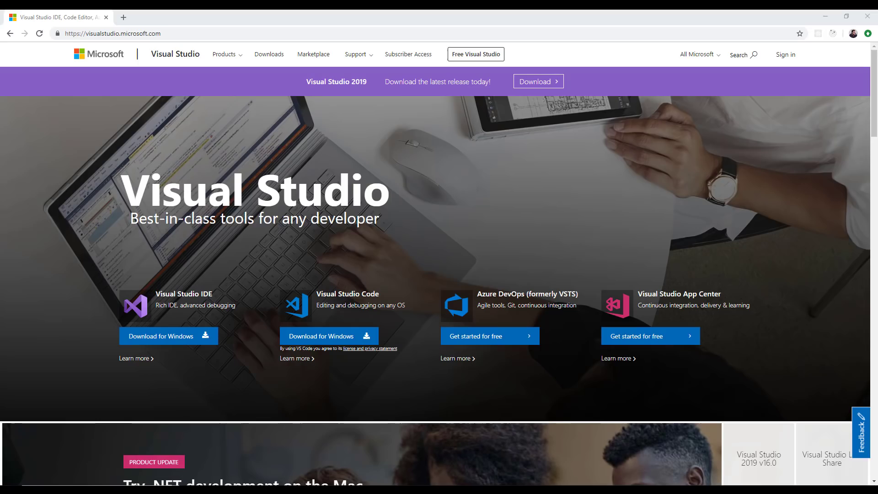
{"action": "left_click", "coordinate": [538, 81]}
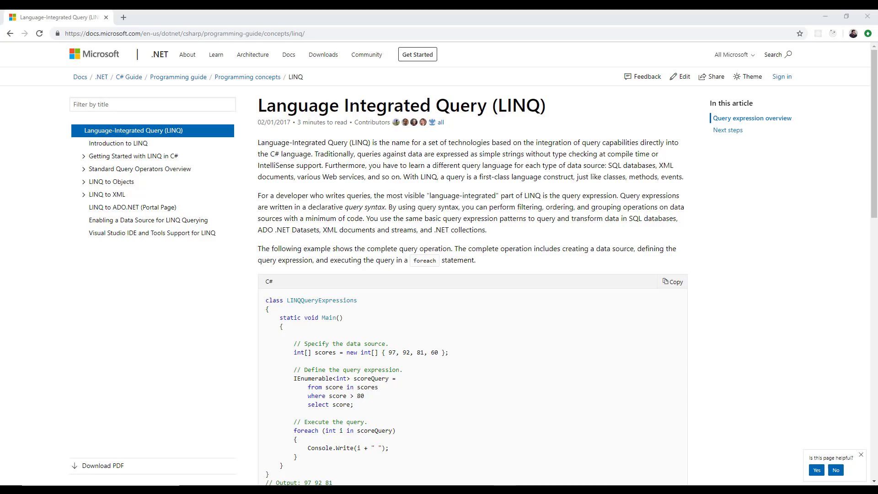
{"action": "mouse_move", "coordinate": [678, 102]}
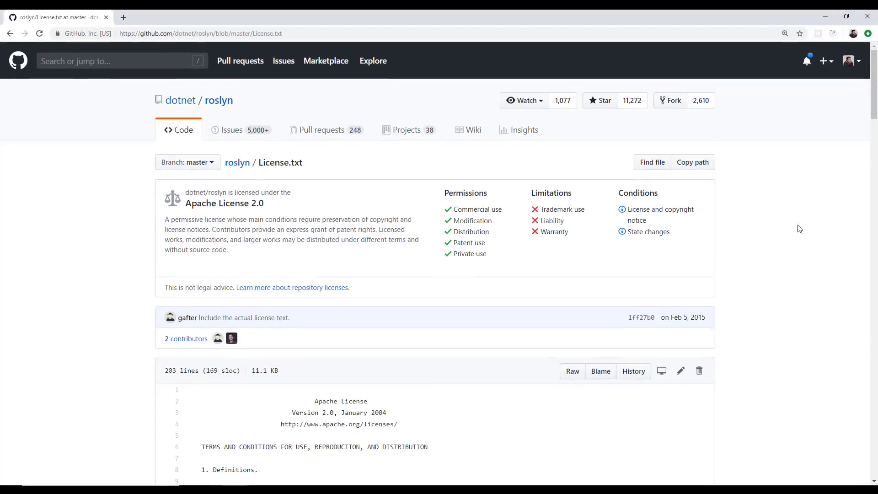
{"action": "mouse_move", "coordinate": [336, 256]}
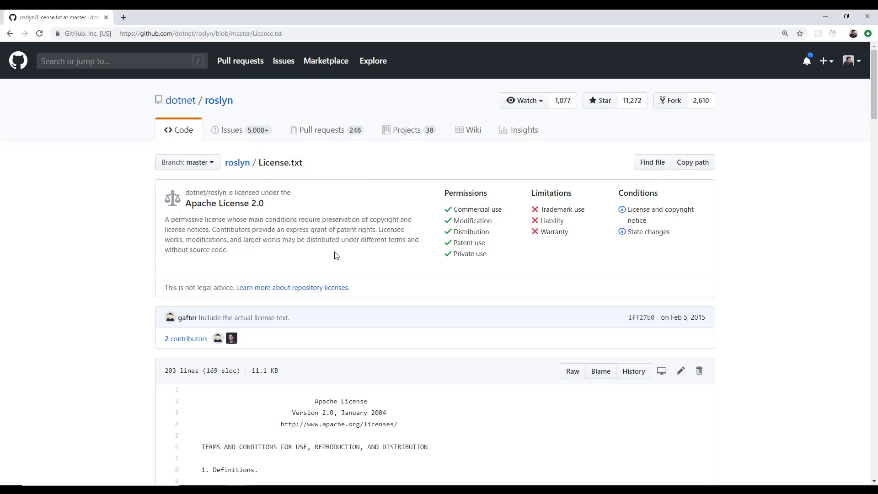
{"action": "mouse_move", "coordinate": [267, 290]}
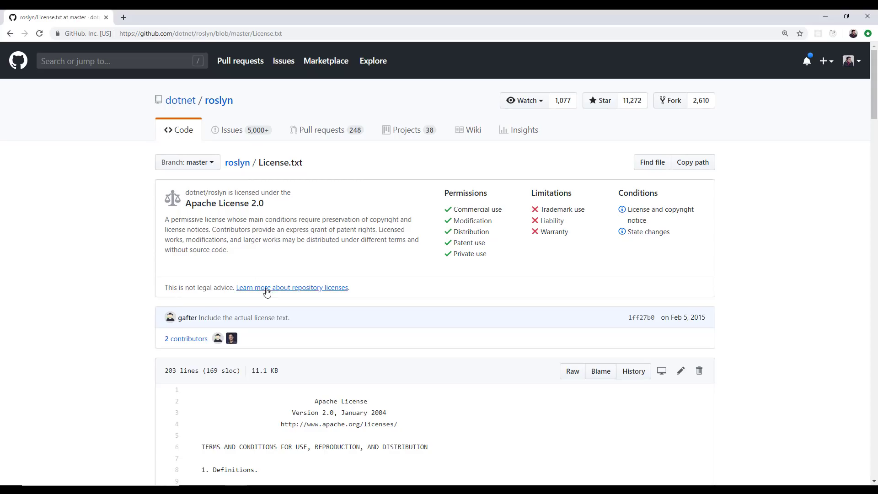
- Scroll the roslyn License.txt page, then enter docs.oracle.com/javase/specs/ in the address bar
{"action": "scroll", "scroll_direction": "down", "scroll_amount": 3}
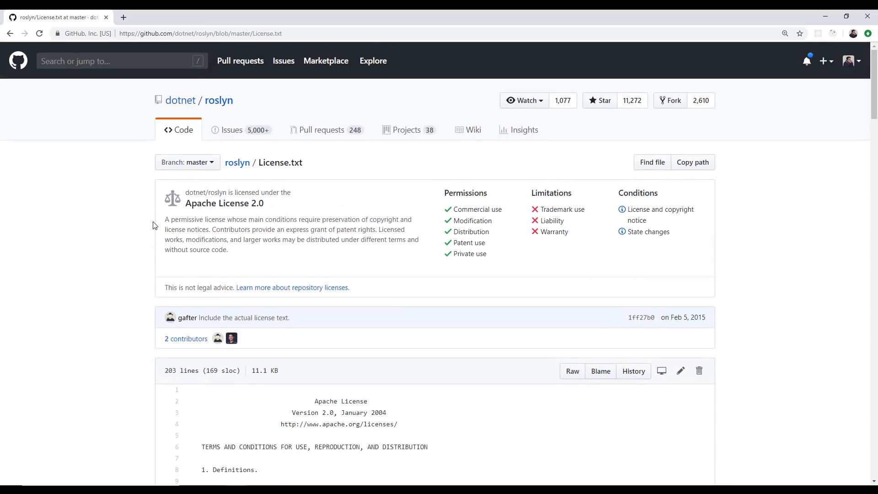
{"action": "mouse_move", "coordinate": [638, 210]}
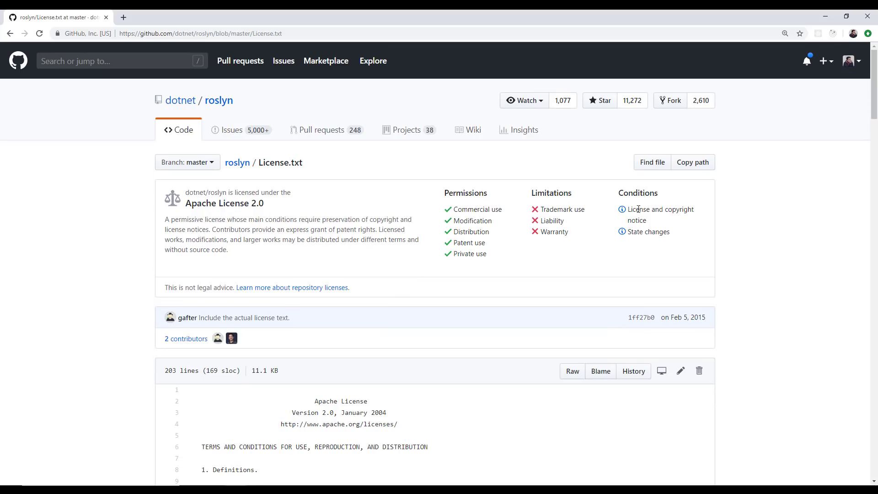
{"action": "mouse_move", "coordinate": [755, 259]}
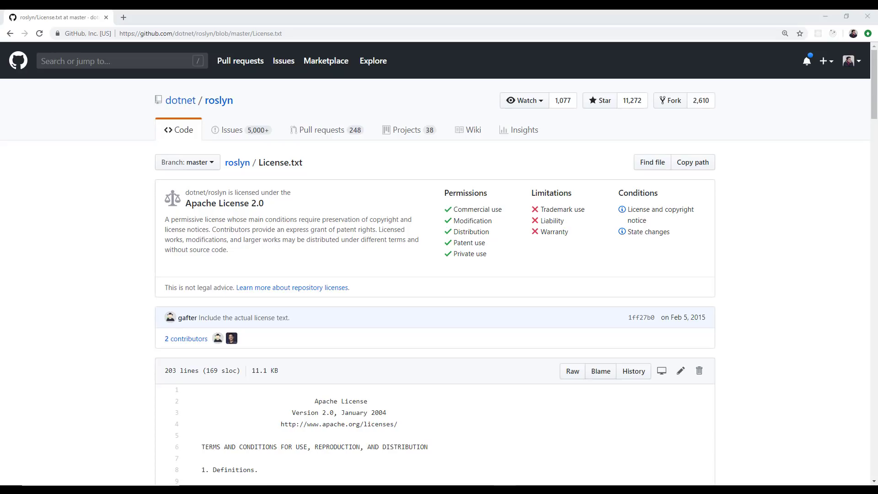
{"action": "type", "text": "https://docs.oracle.com/javase/specs/"}
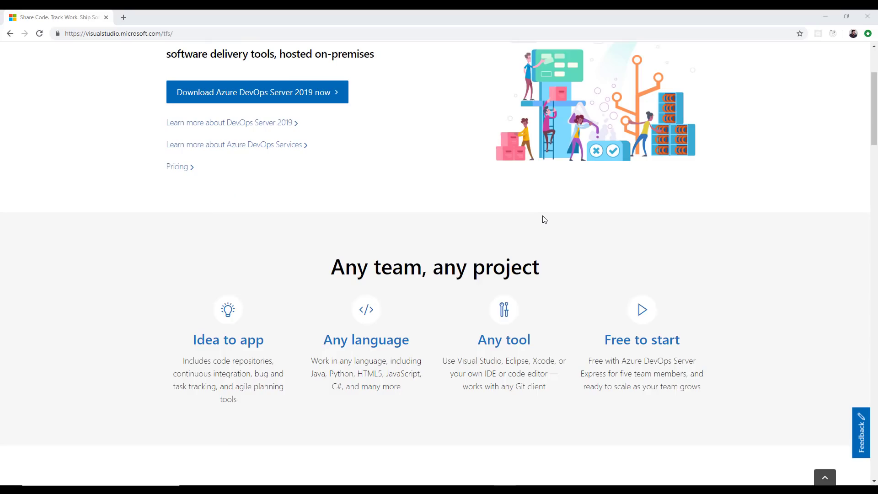
{"action": "scroll", "scroll_direction": "up", "scroll_amount": 3}
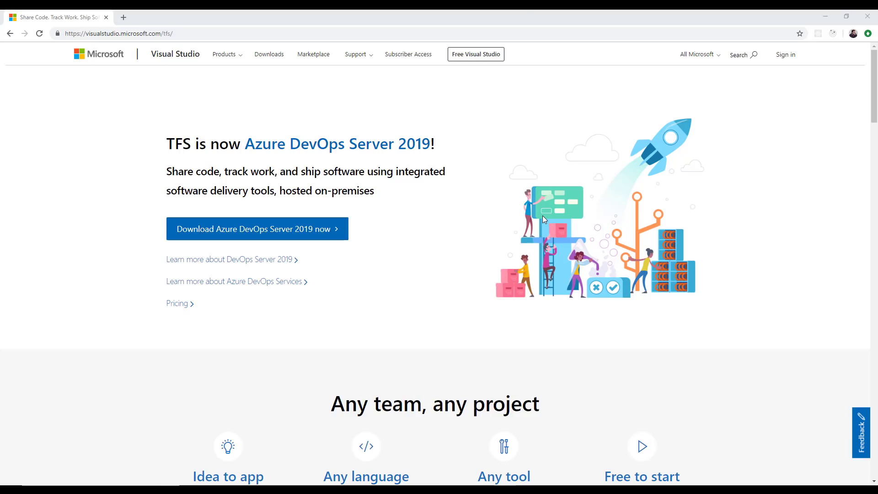
{"action": "mouse_move", "coordinate": [544, 219]}
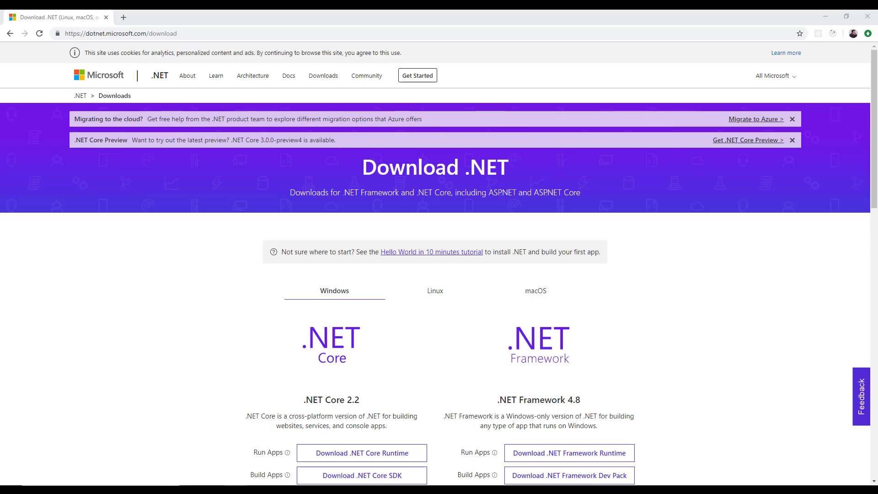
{"action": "mouse_move", "coordinate": [524, 119]}
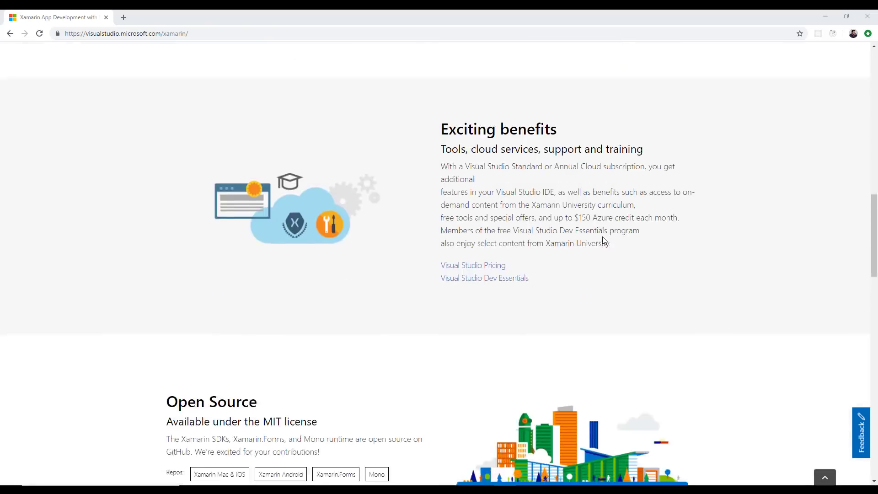
- Scroll the Xamarin tools page to its 'Develop on PC or Mac' section
{"action": "scroll", "scroll_direction": "down", "scroll_amount": 3}
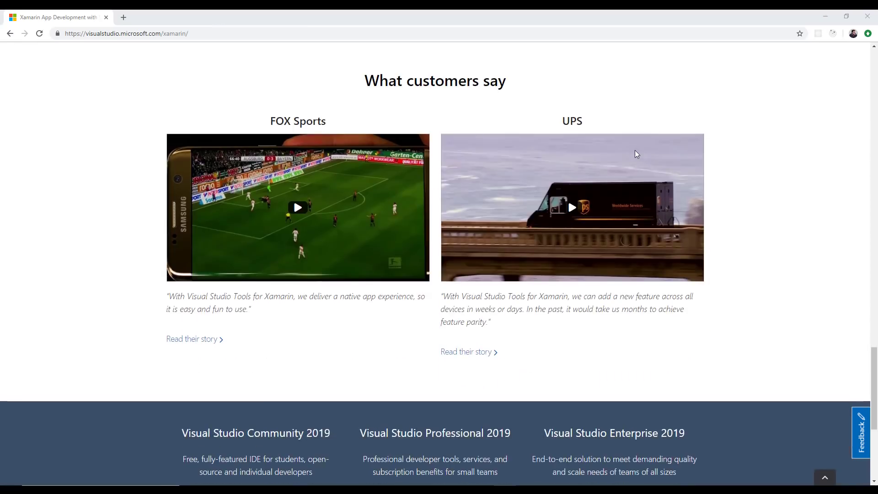
{"action": "scroll", "scroll_direction": "up", "scroll_amount": 3}
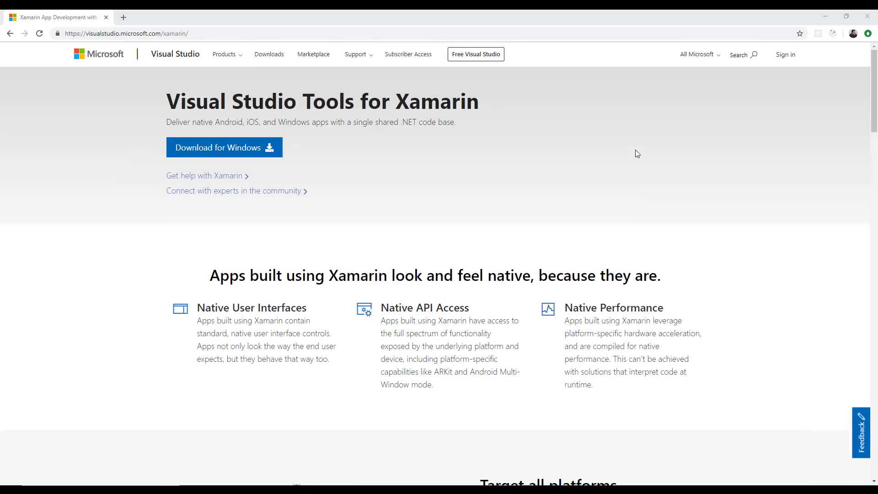
{"action": "scroll", "scroll_direction": "down", "scroll_amount": 3}
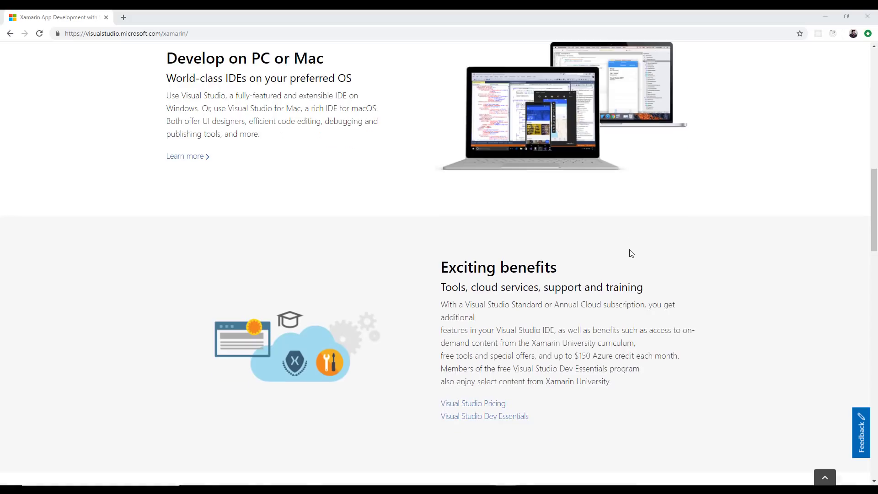
{"action": "scroll", "scroll_direction": "down", "scroll_amount": 3}
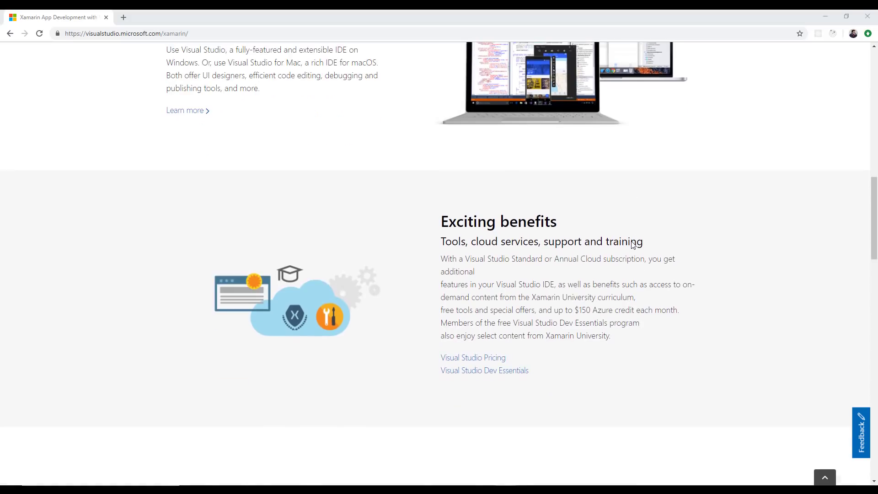
{"action": "scroll", "scroll_direction": "up", "scroll_amount": 3}
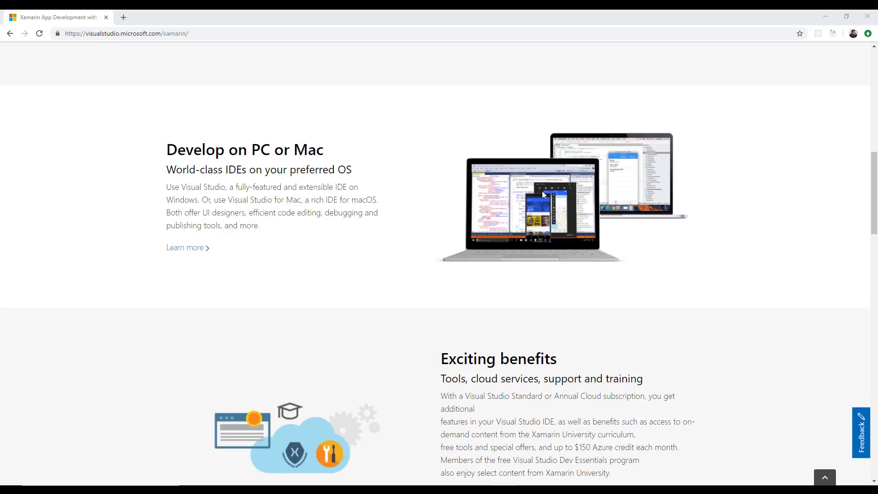
{"action": "mouse_move", "coordinate": [798, 175]}
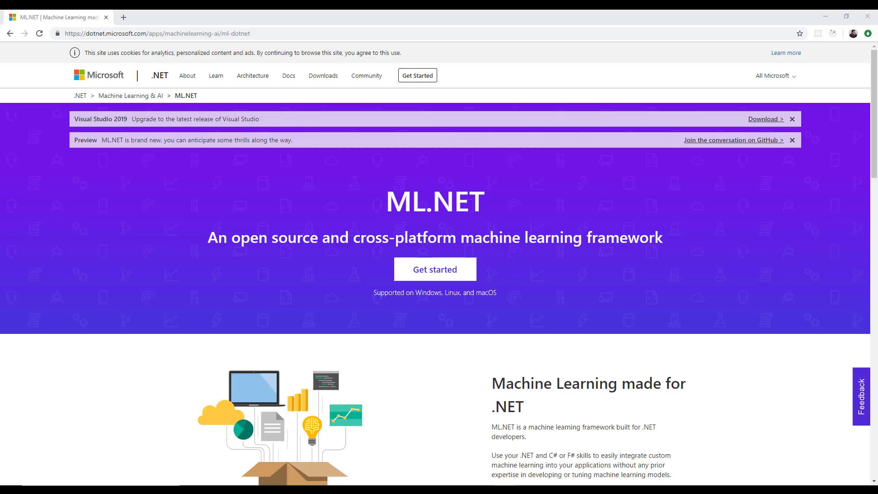
- Scroll down the ML.NET machine learning framework page
{"action": "scroll", "scroll_direction": "down", "scroll_amount": 3}
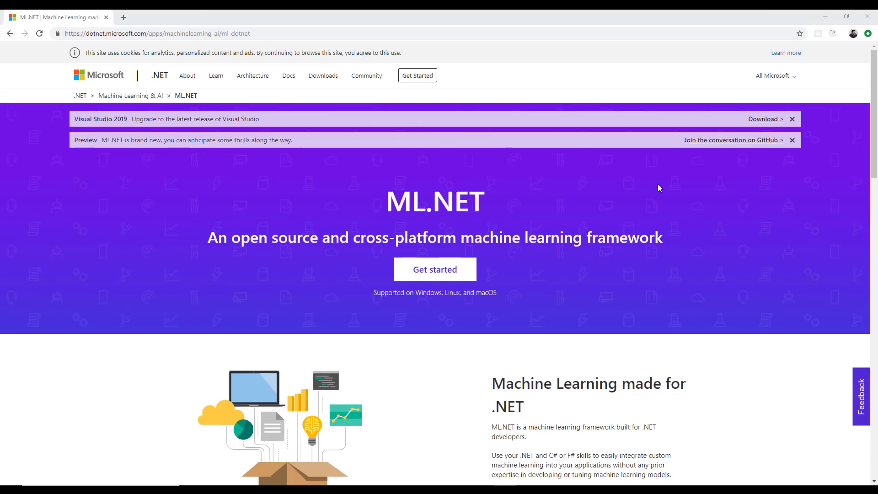
{"action": "mouse_move", "coordinate": [683, 179]}
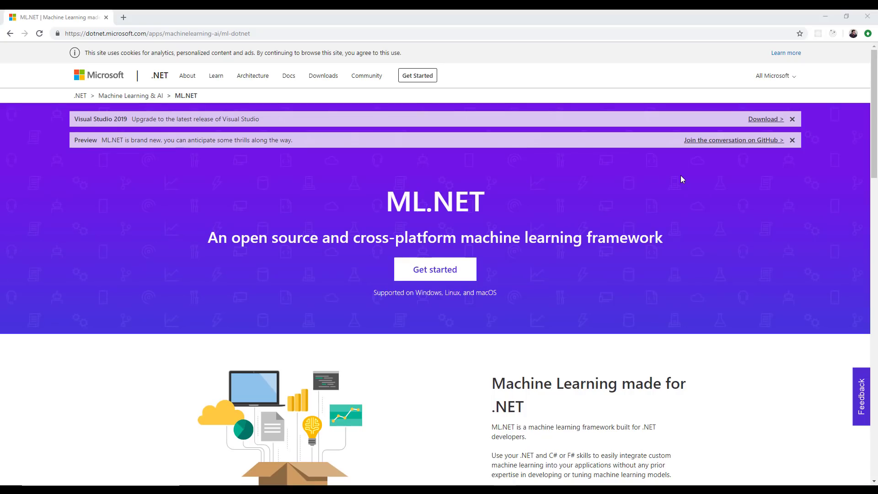
{"action": "mouse_move", "coordinate": [592, 264]}
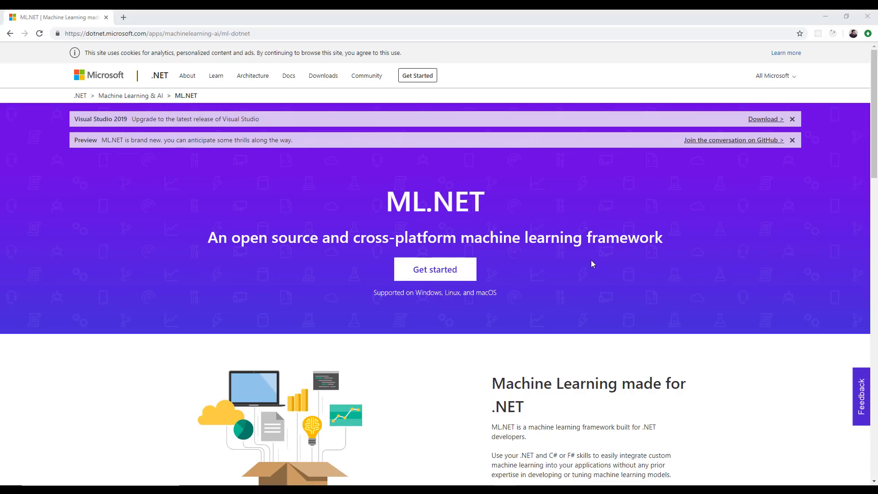
{"action": "mouse_move", "coordinate": [714, 244]}
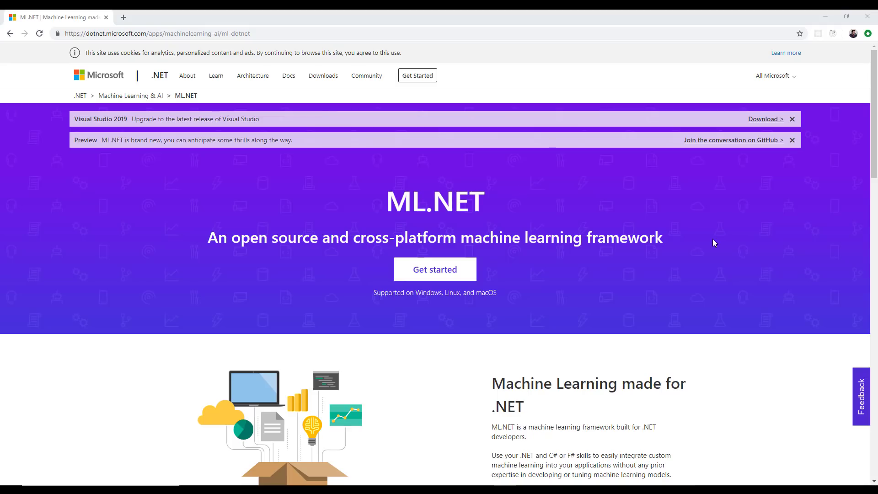
{"action": "mouse_move", "coordinate": [618, 271]}
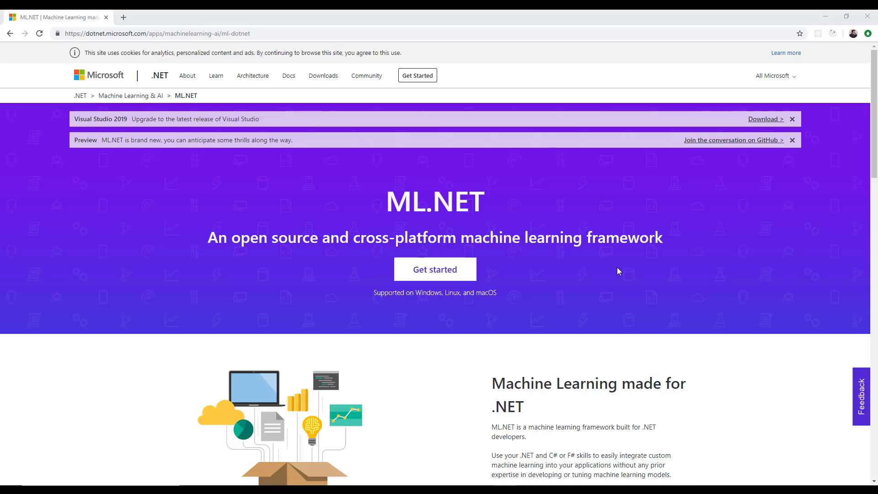
{"action": "mouse_move", "coordinate": [599, 271]}
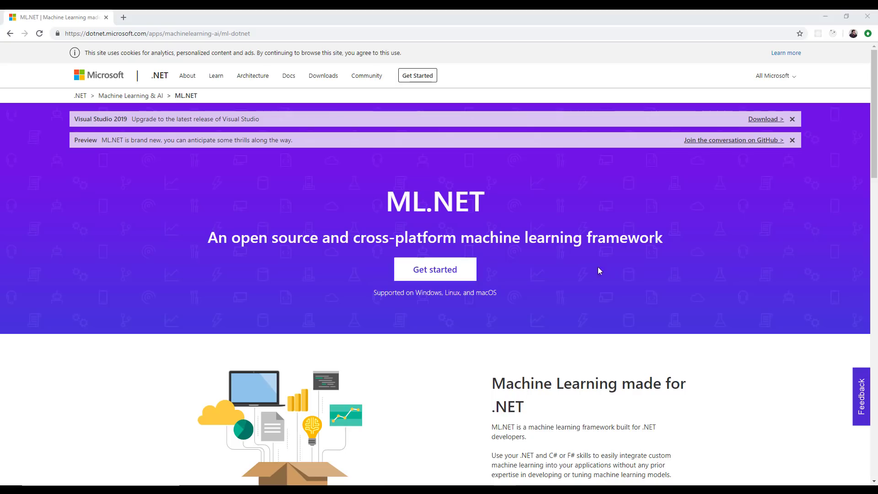
{"action": "mouse_move", "coordinate": [625, 308]}
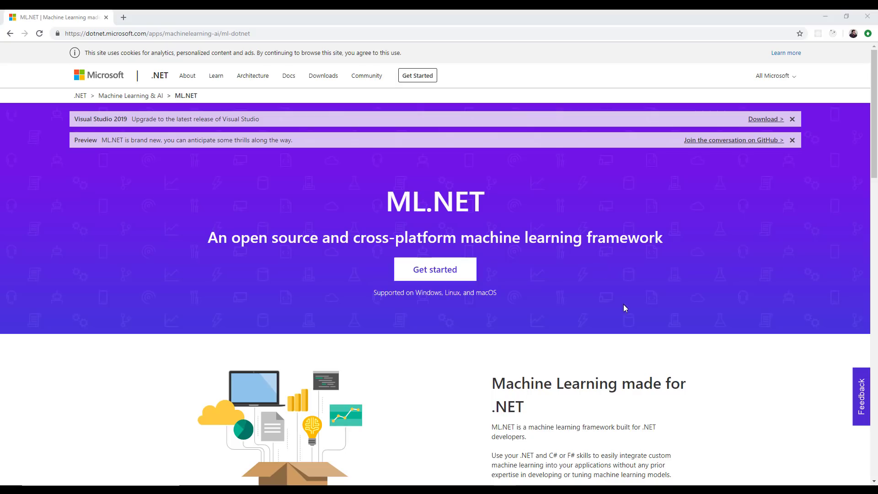
{"action": "mouse_move", "coordinate": [645, 278]}
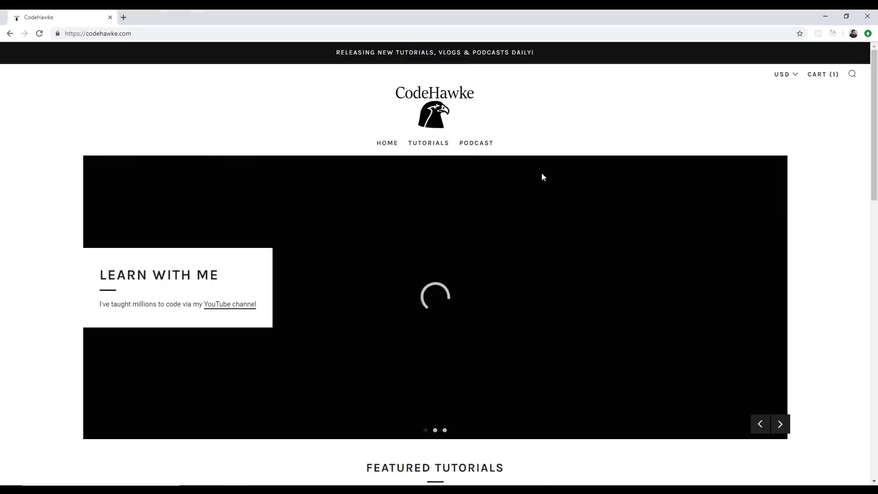
- Scroll the CodeHawke home page and click while the carousel advances to ASP.NET CORE
{"action": "scroll", "scroll_direction": "down", "scroll_amount": 3}
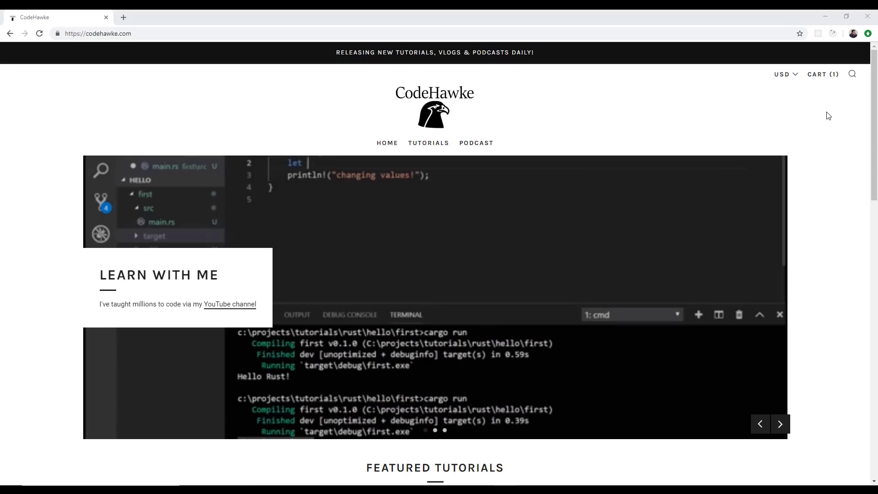
{"action": "left_click", "coordinate": [780, 424]}
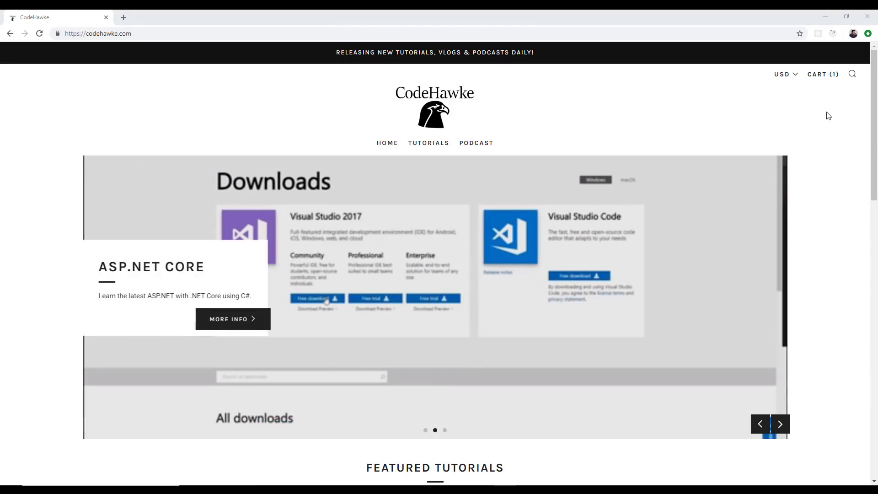